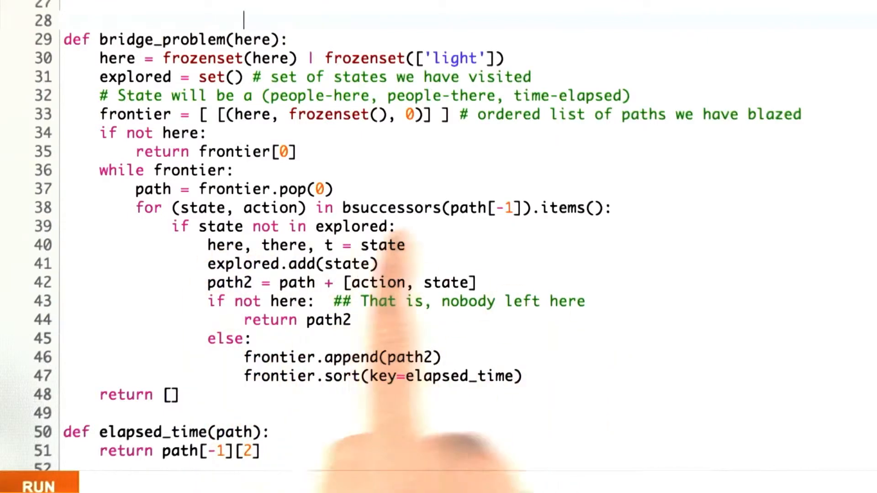
{"action": "mouse_move", "coordinate": [408, 442]}
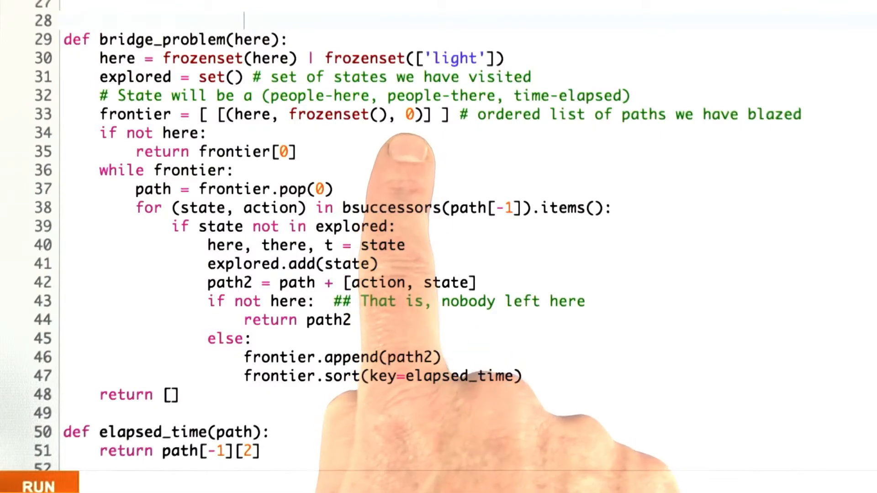
{"action": "mouse_move", "coordinate": [224, 481]}
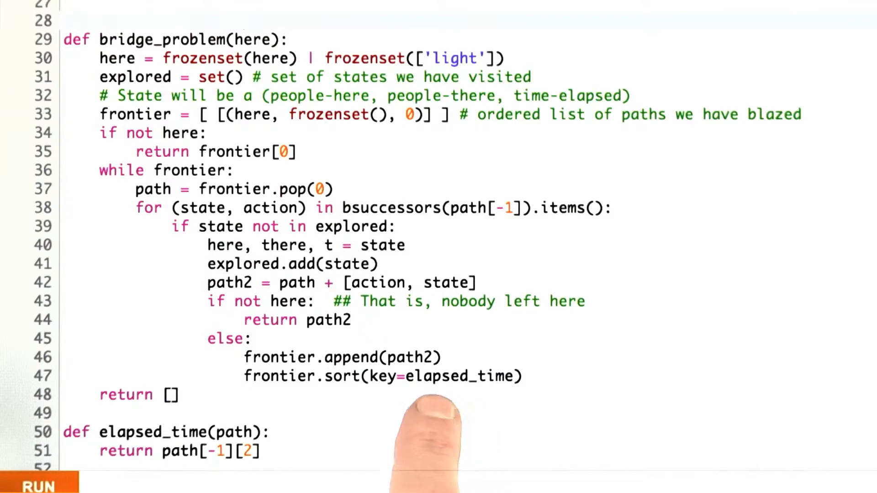
{"action": "mouse_move", "coordinate": [358, 436]}
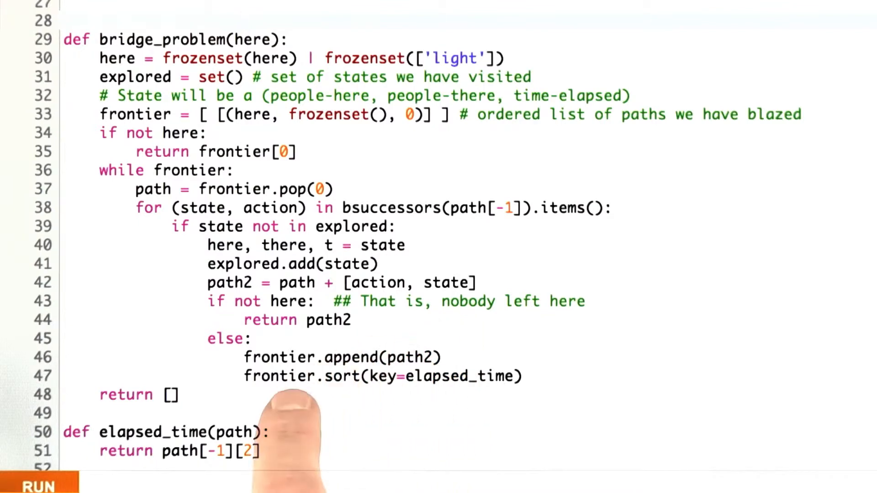
{"action": "mouse_move", "coordinate": [363, 436]}
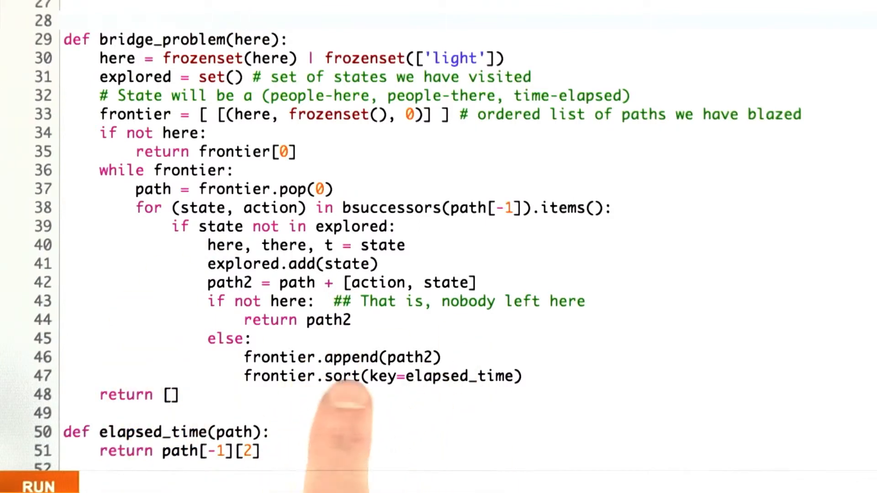
{"action": "mouse_move", "coordinate": [330, 442]}
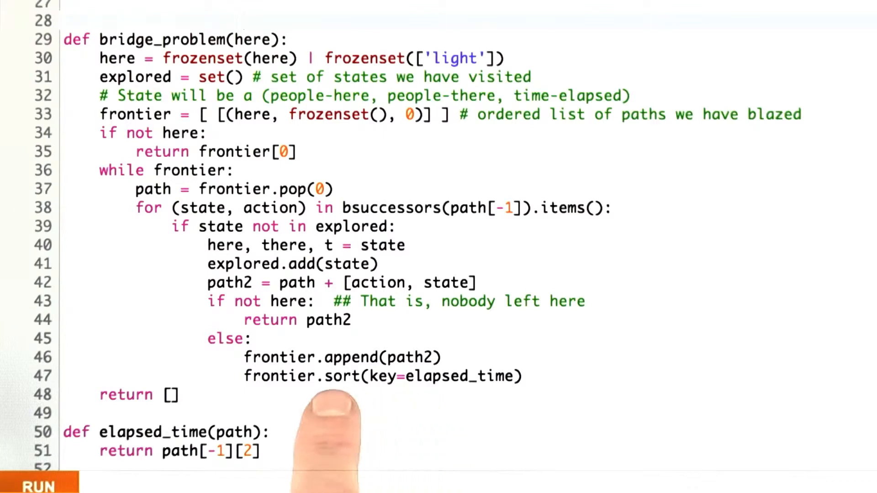
{"action": "mouse_move", "coordinate": [444, 442]}
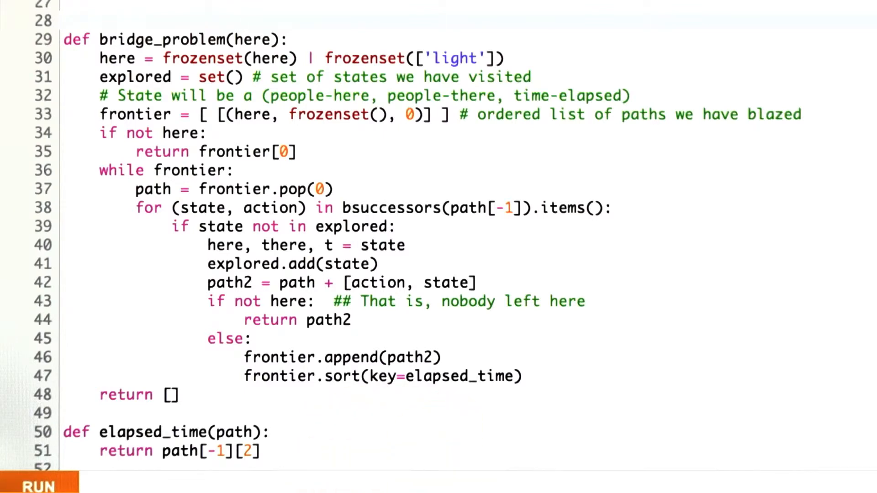
{"action": "scroll", "scroll_direction": "down", "scroll_amount": 3}
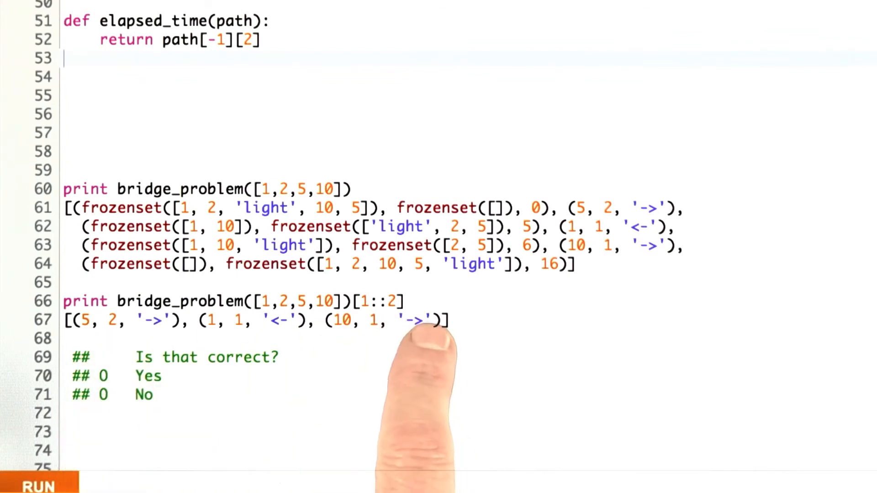
{"action": "mouse_move", "coordinate": [417, 391]}
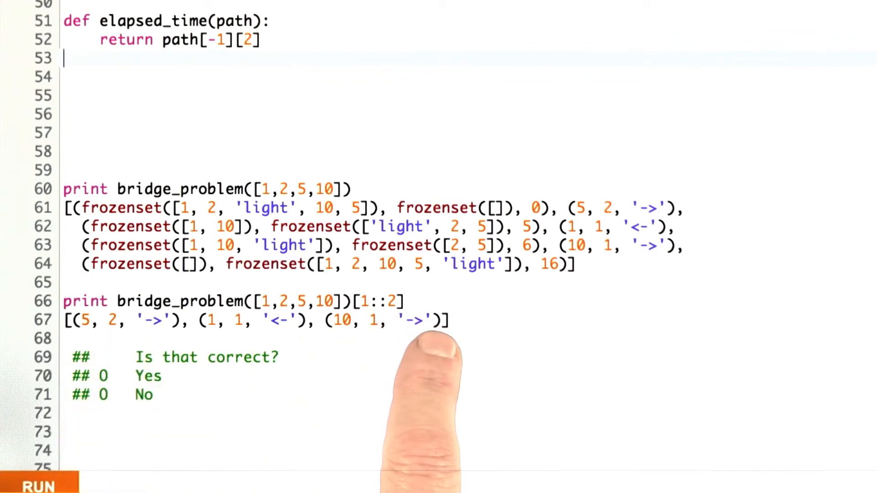